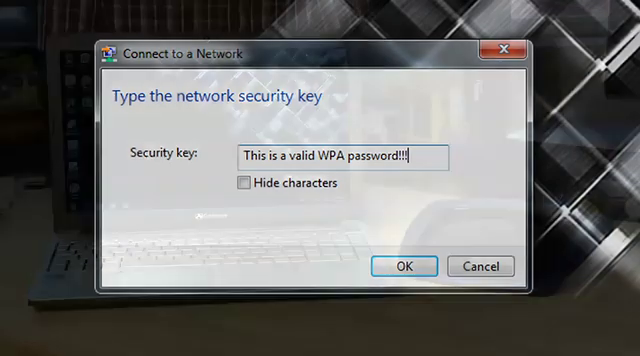
left_click(404, 266)
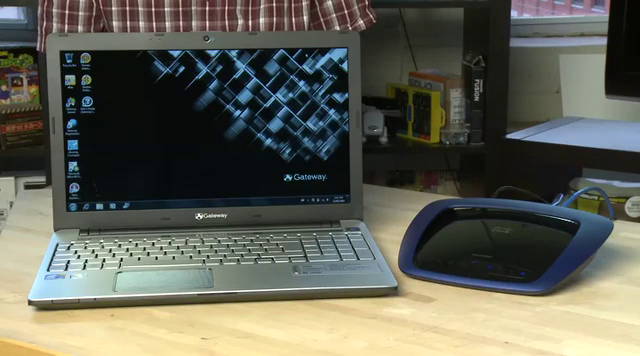
type("This is a valid WPA password!!!")
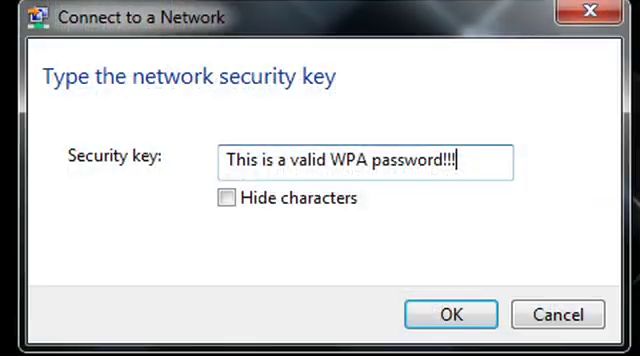